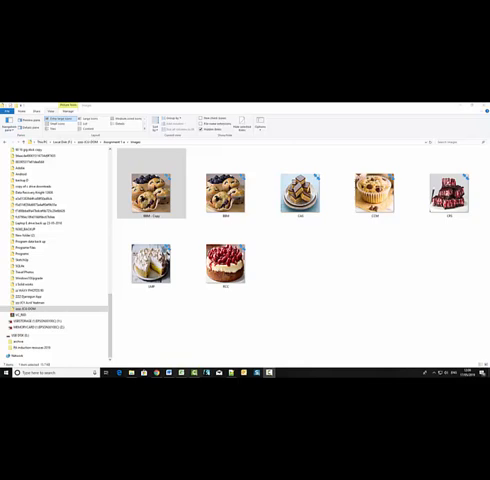
# Step: Open the first food photo with Microsoft Office Picture Manager via Open with
pyautogui.click(150, 190)
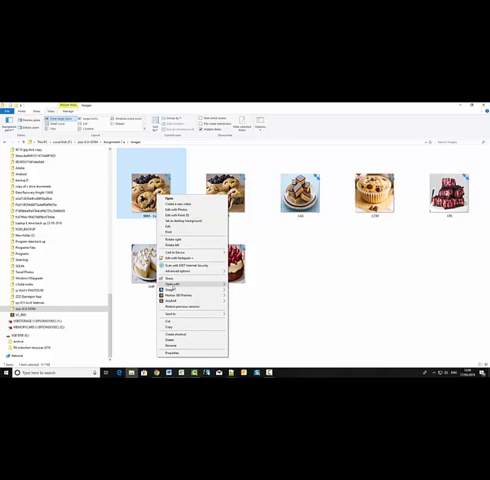
pyautogui.click(172, 286)
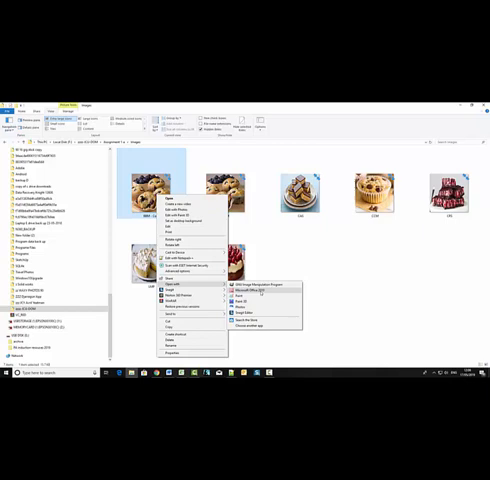
pyautogui.click(252, 294)
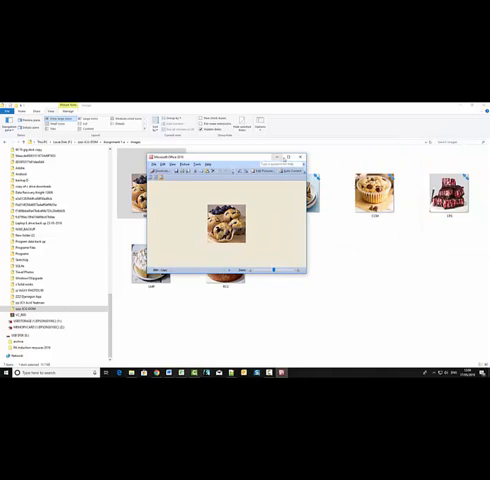
pyautogui.click(292, 156)
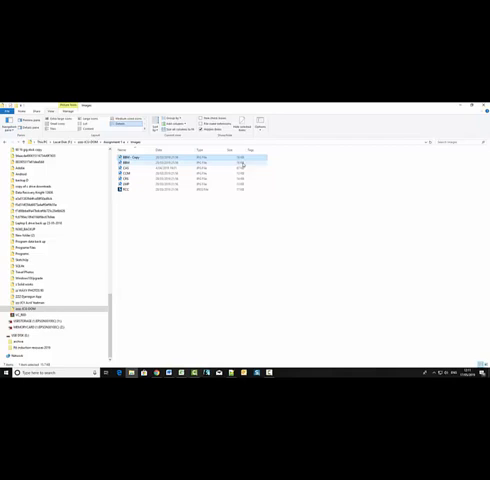
# Step: Open another pastry photo from the details list with Picture Manager via its context menu
pyautogui.rightClick(150, 168)
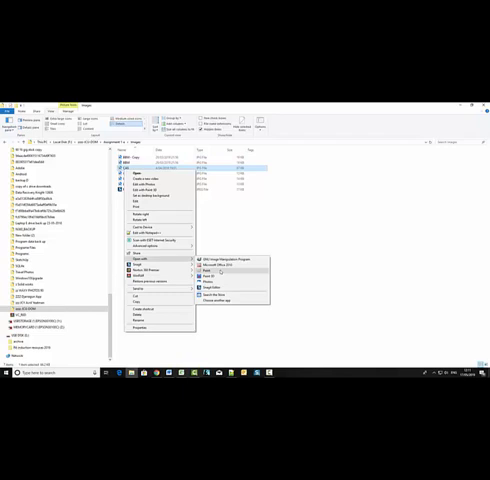
pyautogui.click(220, 268)
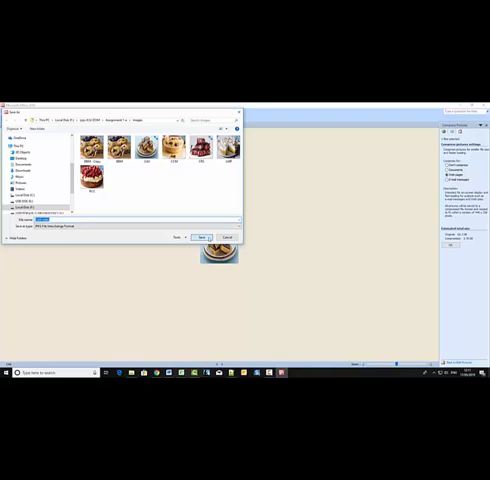
# Step: Save the compressed photo as a new file in the food photos folder
pyautogui.click(202, 236)
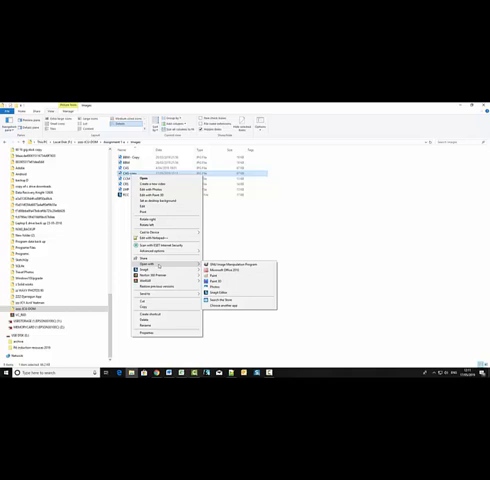
# Step: Open the saved smaller copy of the photo in Picture Manager to view it
pyautogui.click(236, 272)
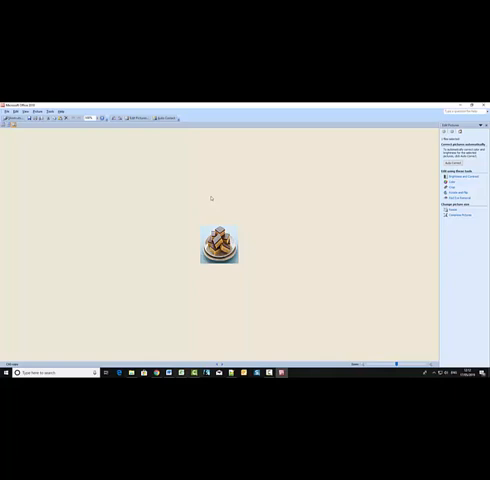